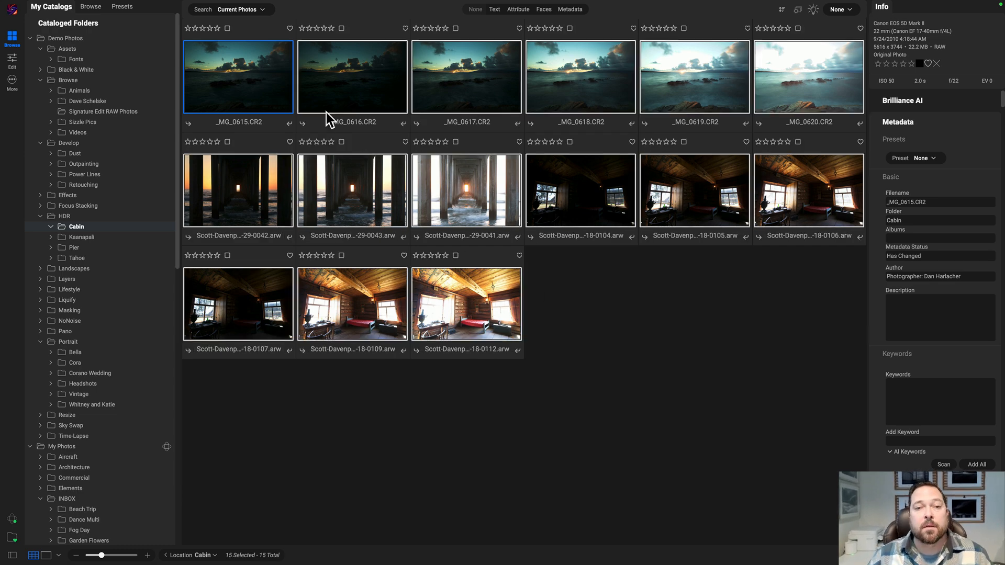
# Step: Open the context menu on the selected Cabin folder photos to reach Stacks
pyautogui.rightClick(351, 77)
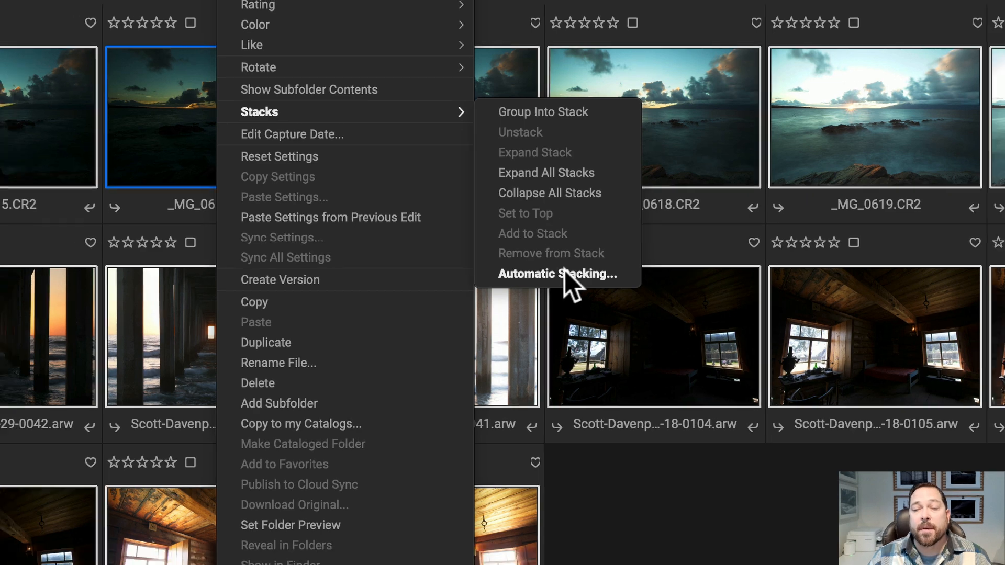
# Step: Launch Automatic Stacking for the fifteen Cabin photos, previewing 3 stacks
pyautogui.click(557, 274)
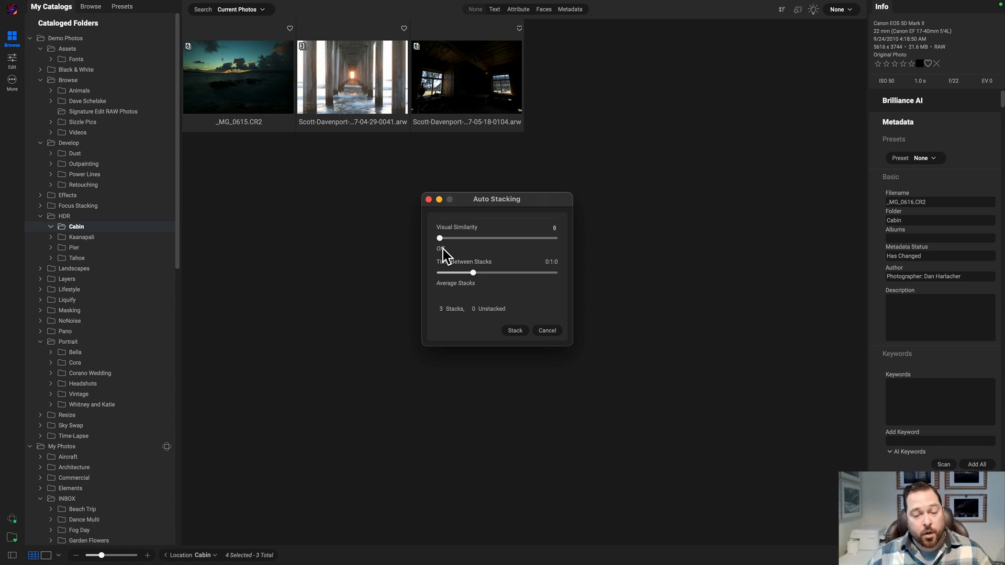
pyautogui.moveTo(487, 277)
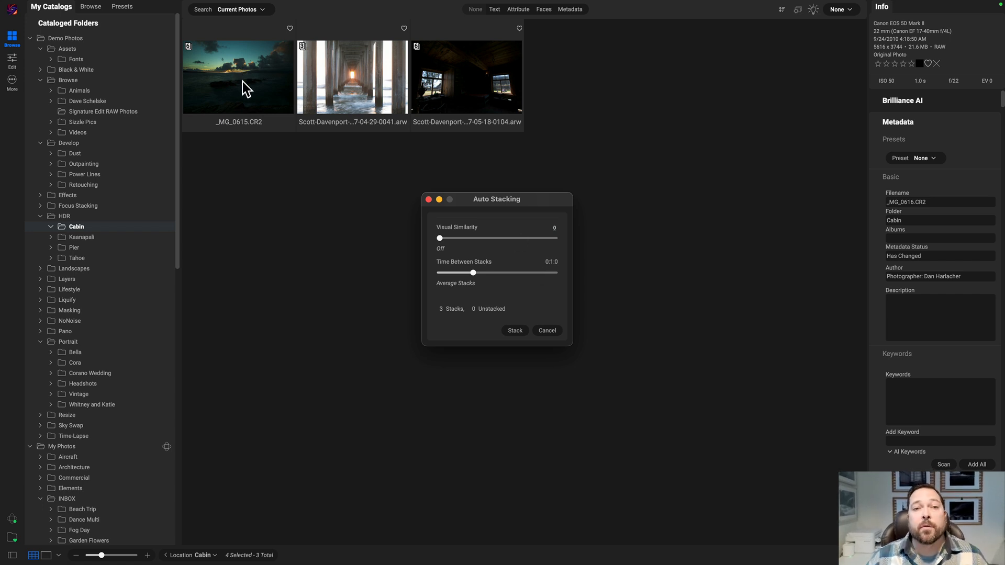
pyautogui.moveTo(385, 64)
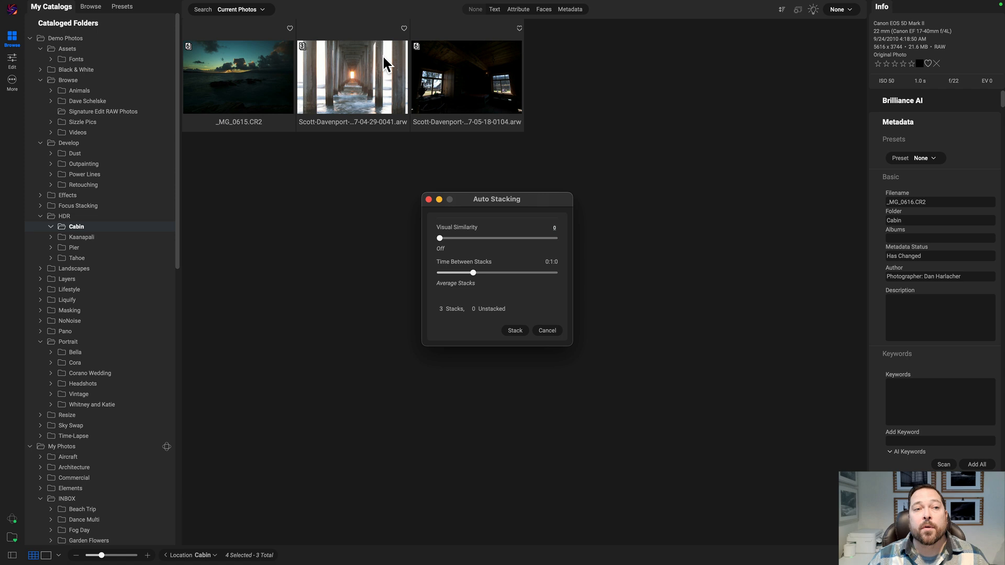
pyautogui.moveTo(332, 80)
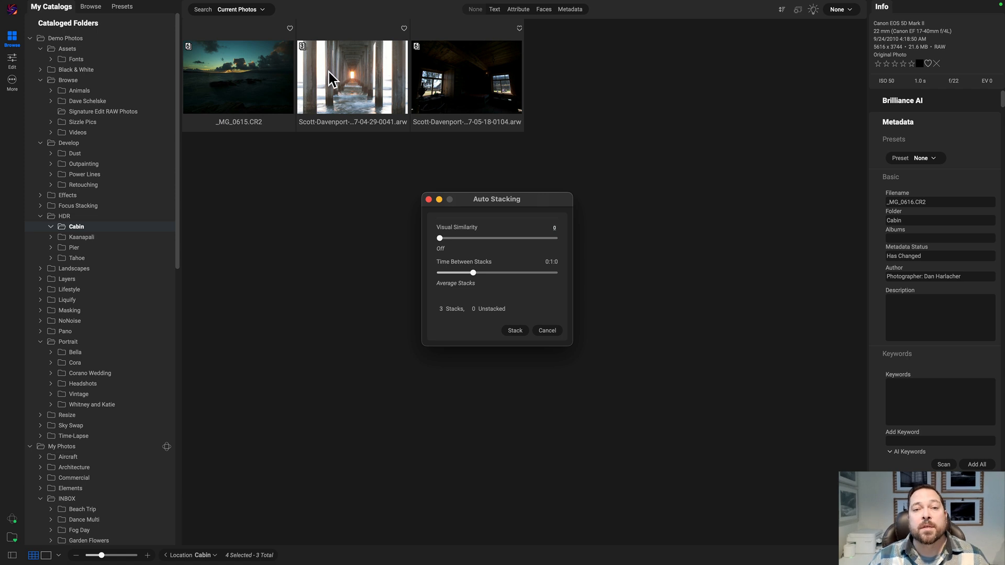
pyautogui.moveTo(497, 305)
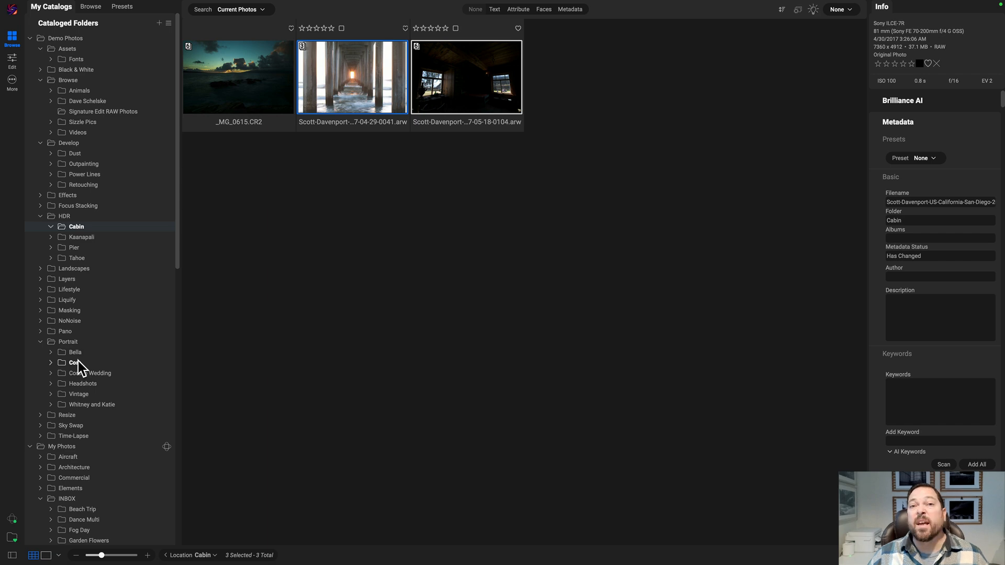
# Step: Open the Portrait > Bella folder and scroll through its 194 photos
pyautogui.click(74, 351)
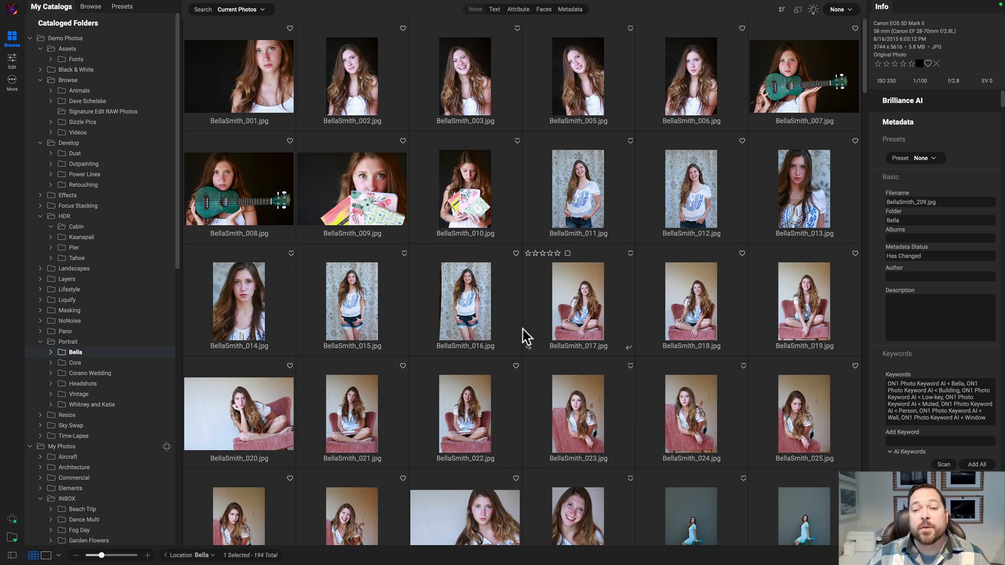
pyautogui.scroll(-3)
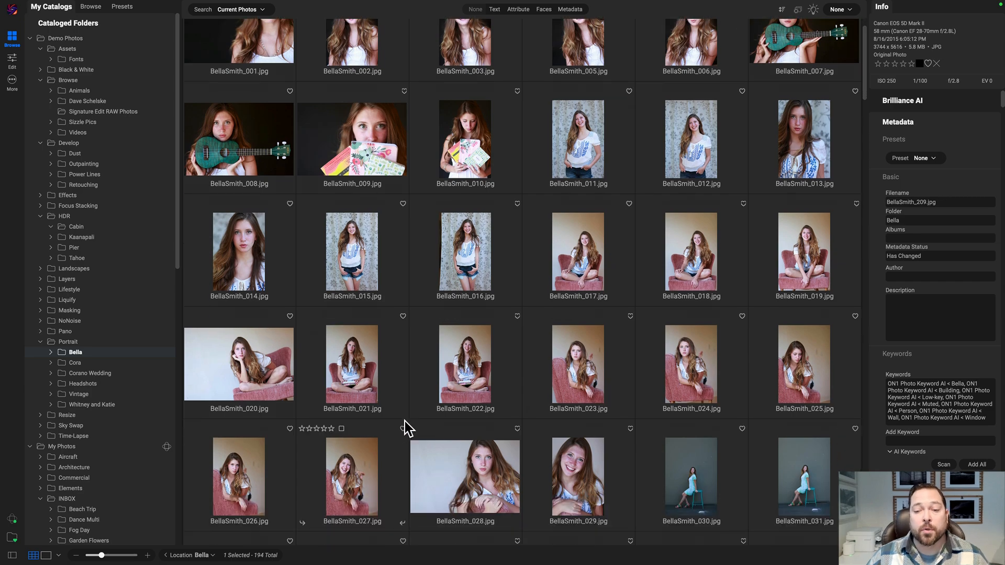
pyautogui.scroll(-3)
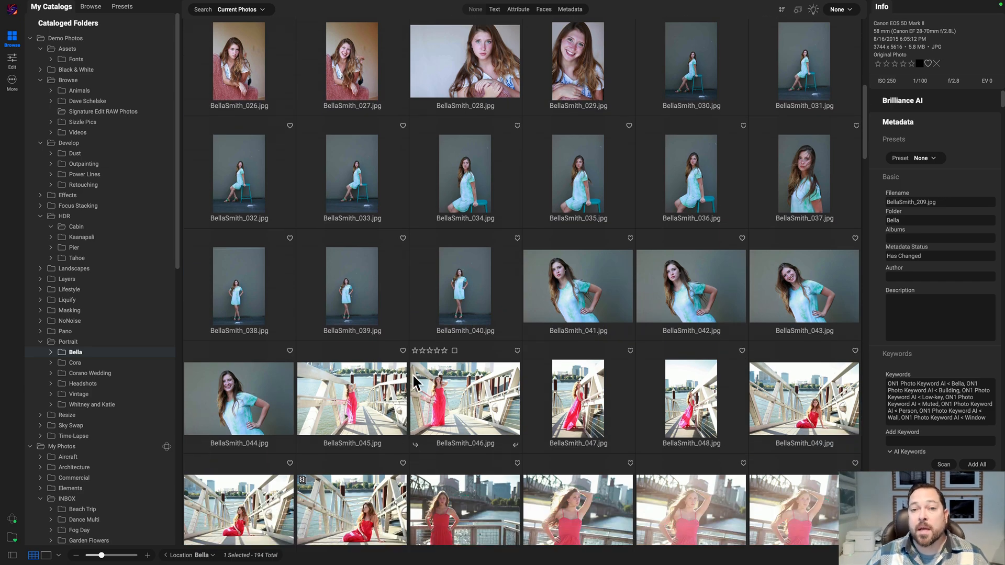
pyautogui.scroll(-3)
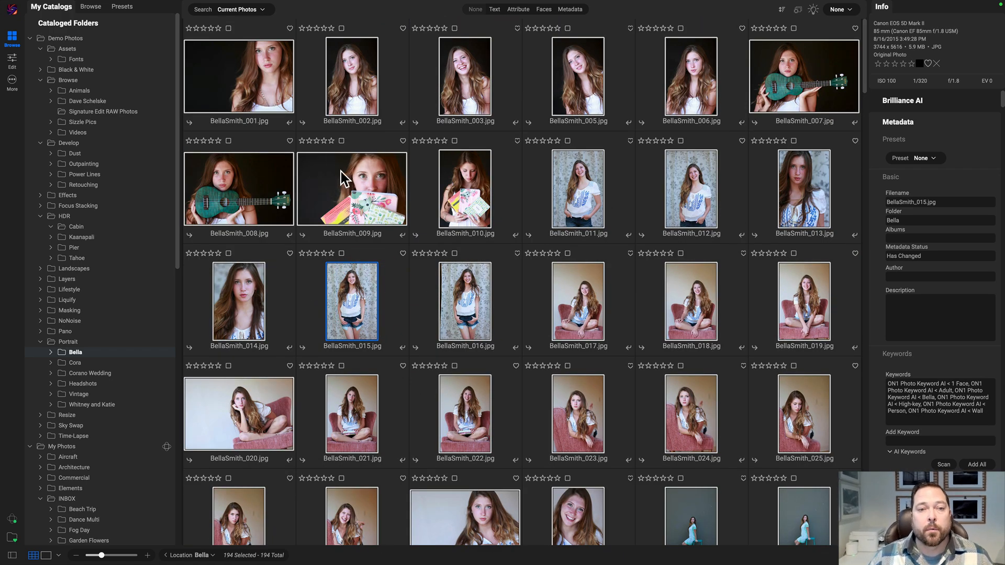
# Step: Run Automatic Stacking on the Bella photos and move the dialog aside
pyautogui.rightClick(351, 188)
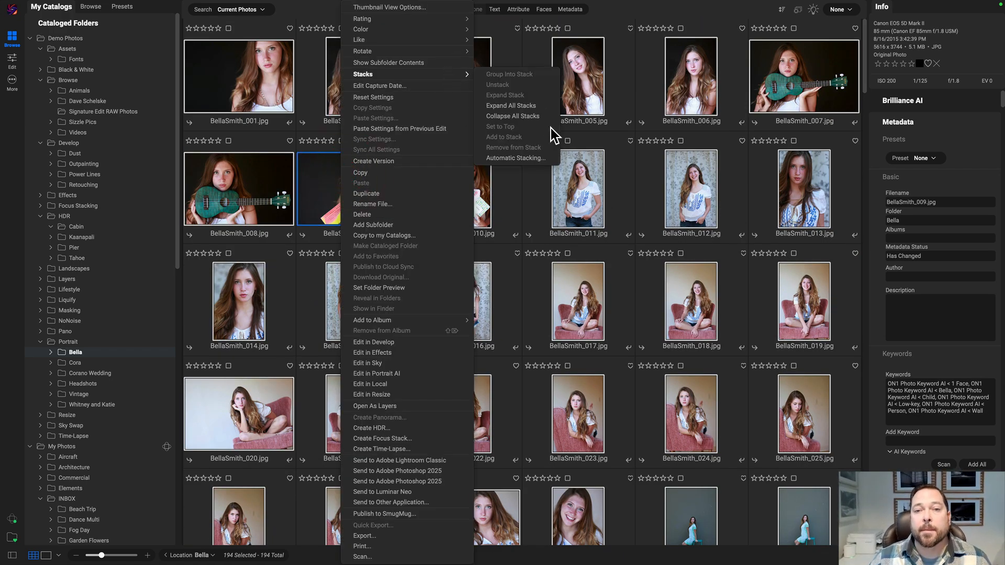
pyautogui.click(515, 158)
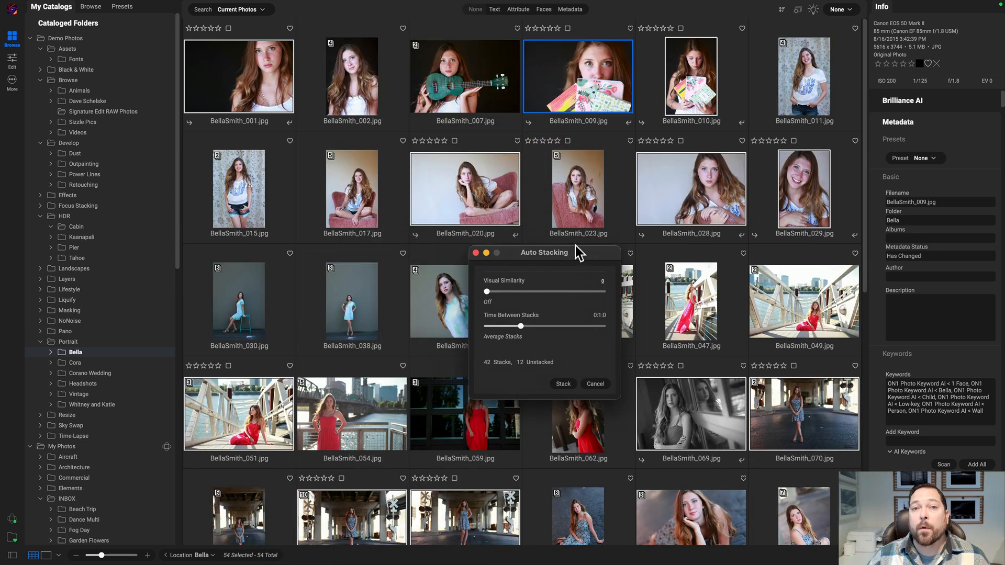
pyautogui.moveTo(543, 251); pyautogui.dragTo(540, 203)
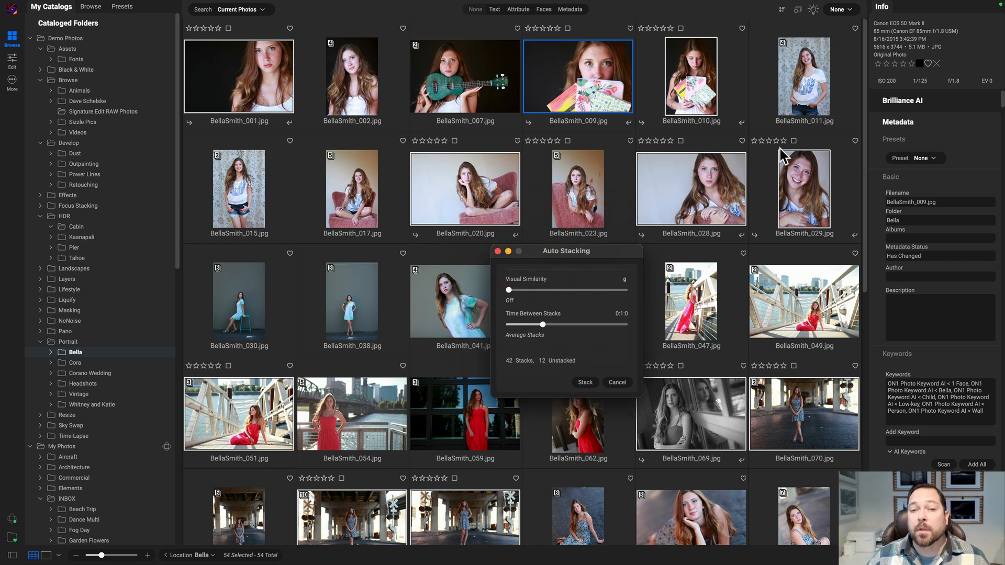
pyautogui.moveTo(362, 90)
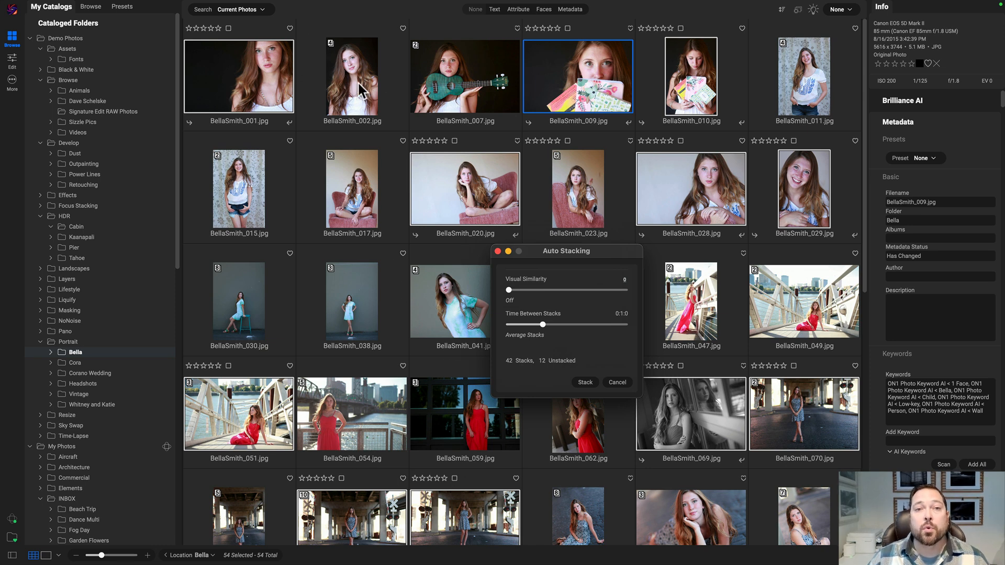
pyautogui.moveTo(620, 220)
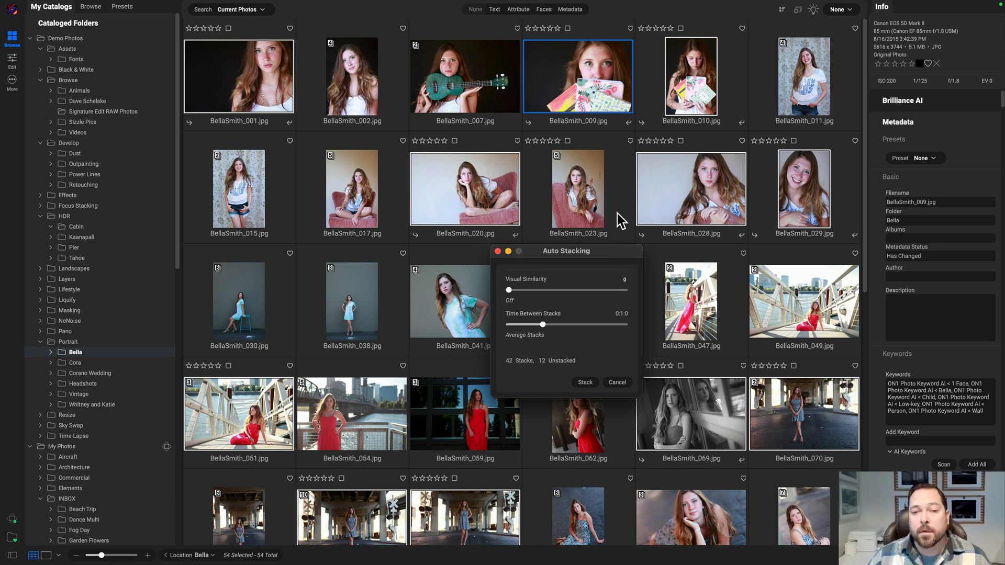
pyautogui.moveTo(608, 265)
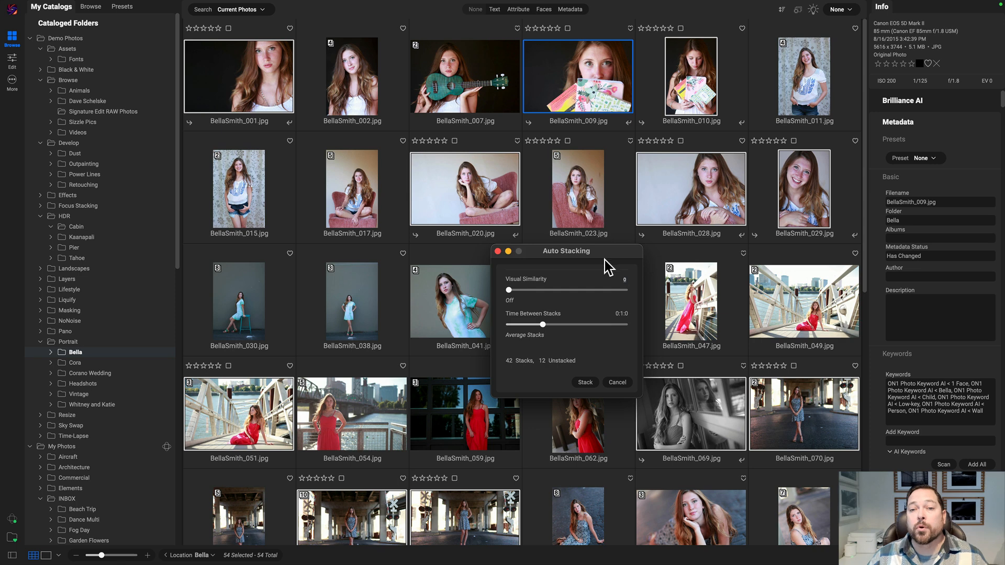
# Step: Set Visual Similarity to 1 in the Auto Stacking dialog
pyautogui.moveTo(508, 291); pyautogui.dragTo(537, 290)
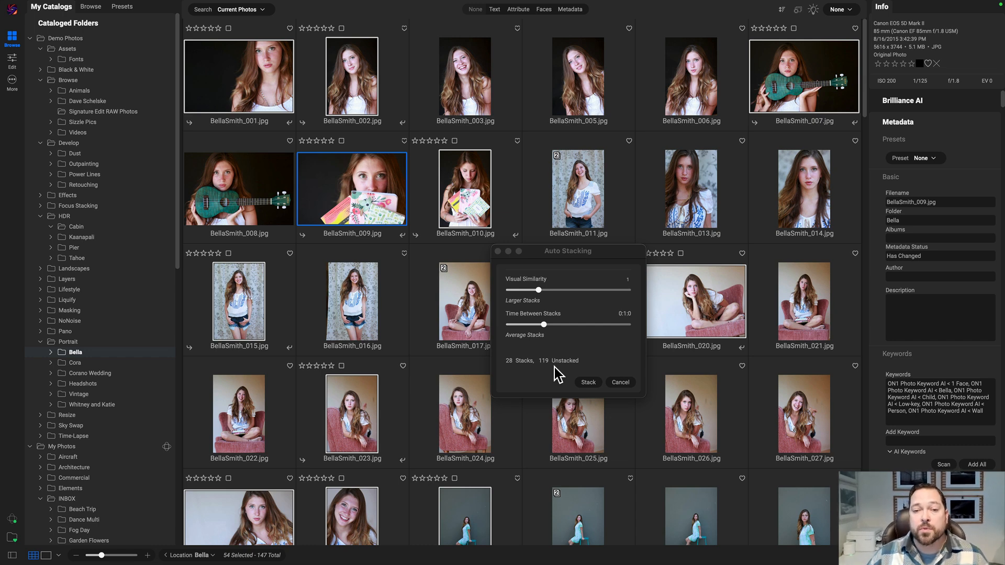
pyautogui.moveTo(562, 334)
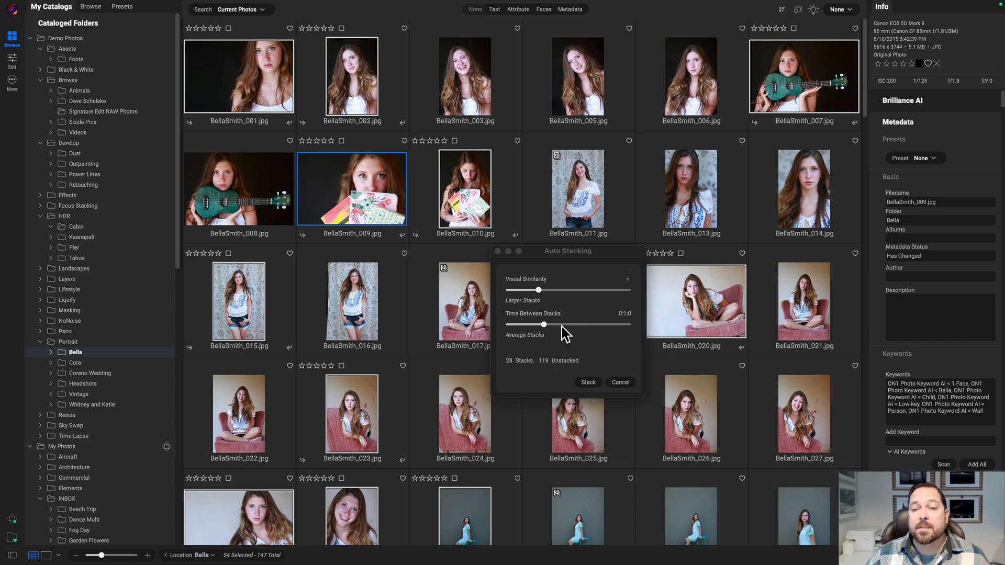
pyautogui.moveTo(554, 311)
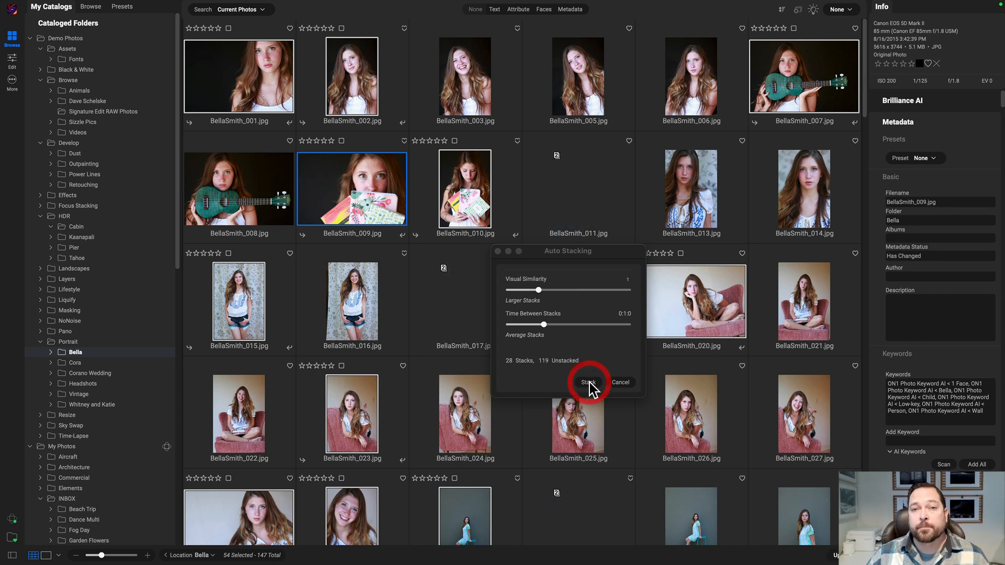
# Step: Apply the stacking and expand the seated-portrait stack
pyautogui.click(587, 382)
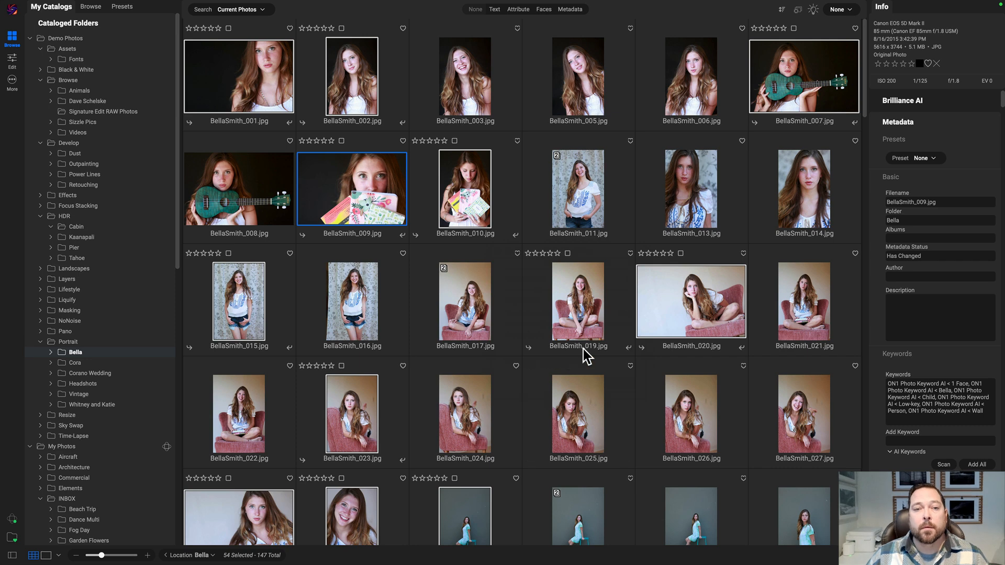
pyautogui.click(577, 188)
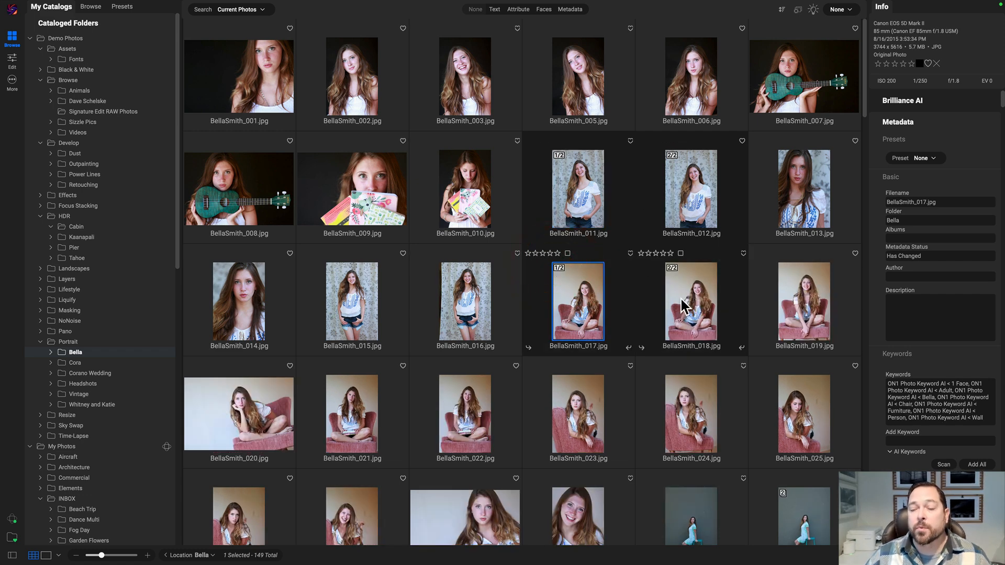
pyautogui.moveTo(711, 320)
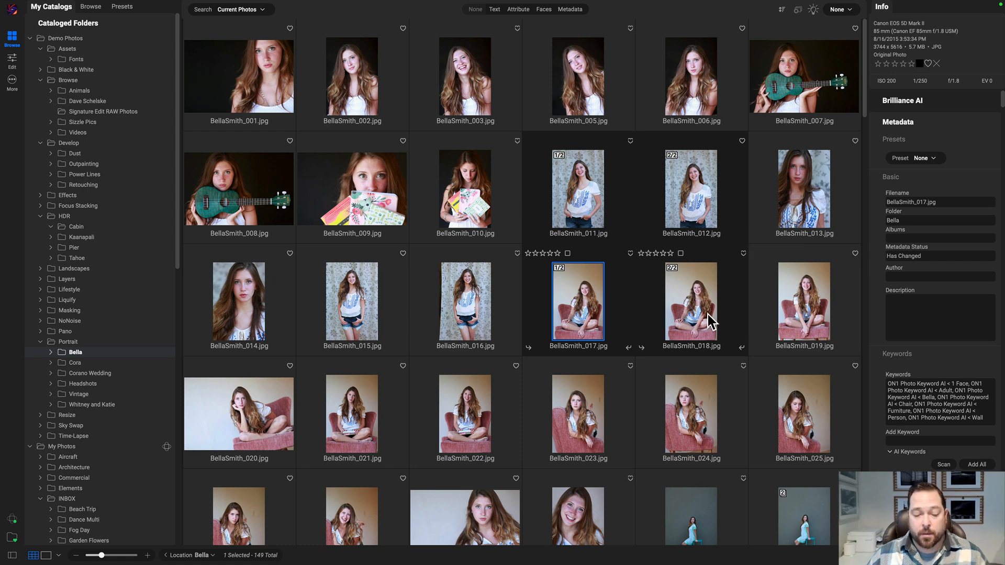
pyautogui.click(691, 302)
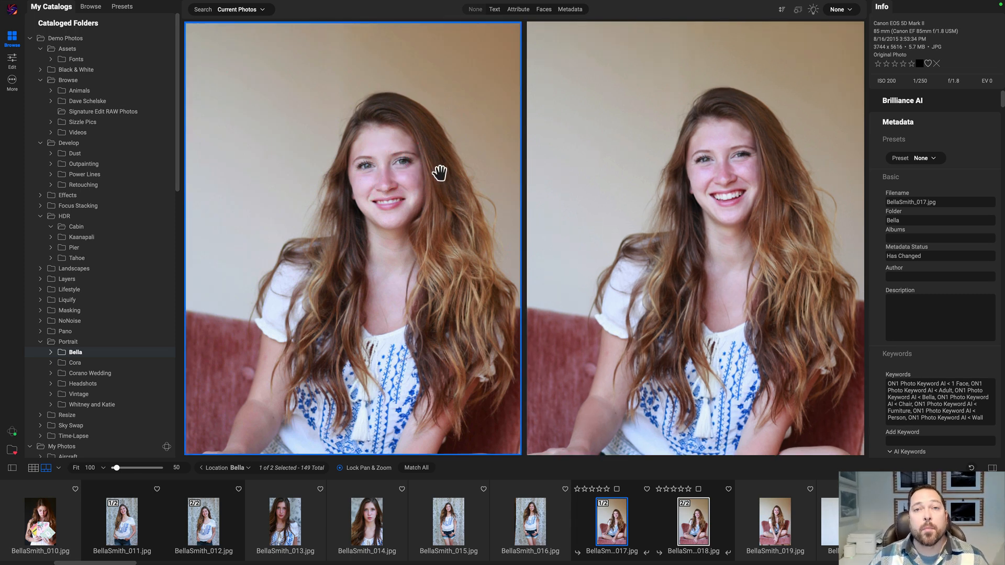
pyautogui.moveTo(436, 176)
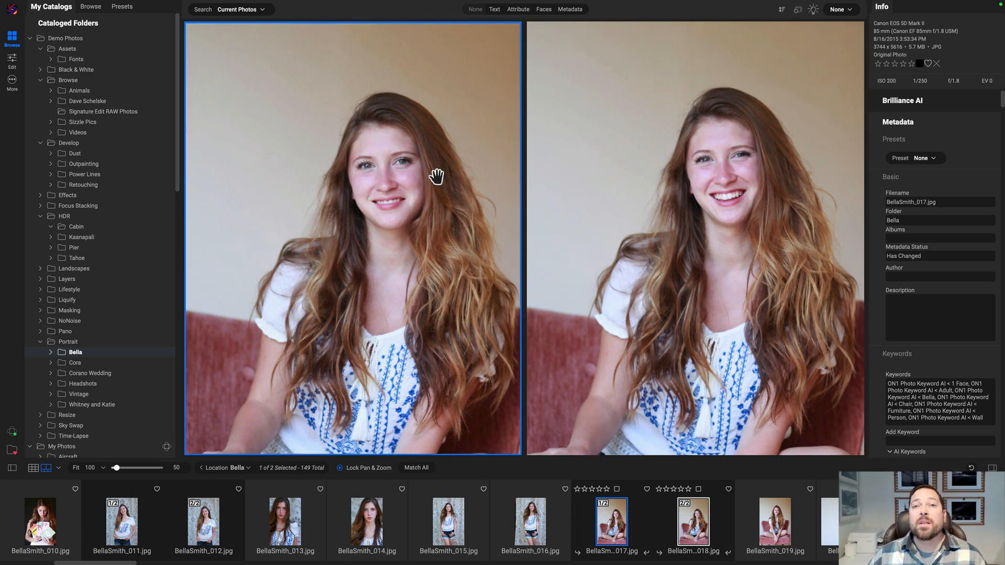